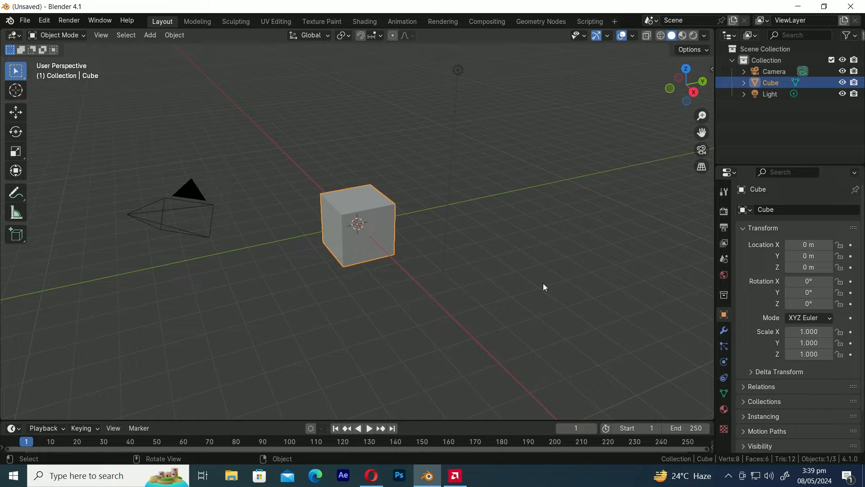
mouse_move(469, 233)
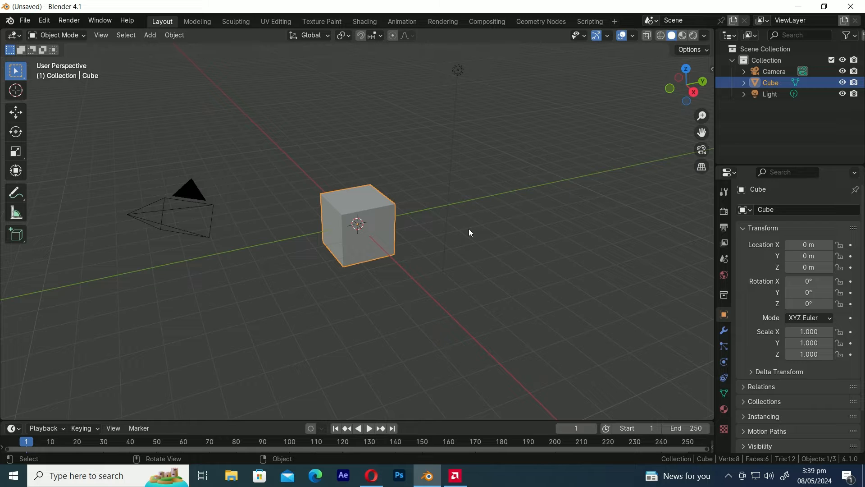
- Add a cylinder mesh at the origin, overlapping the default cube
left_click(150, 35)
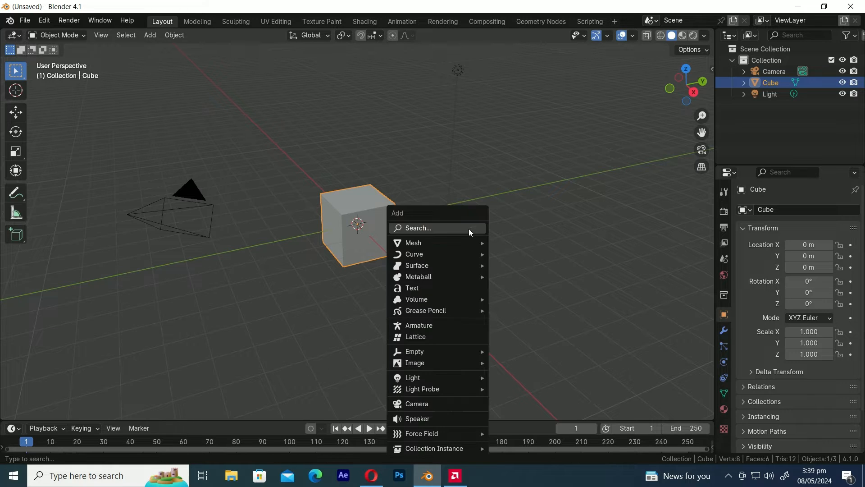
mouse_move(413, 242)
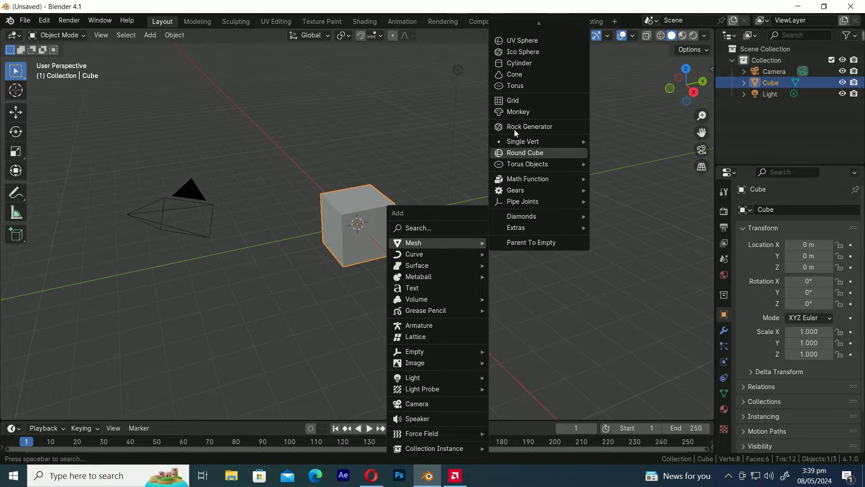
left_click(519, 63)
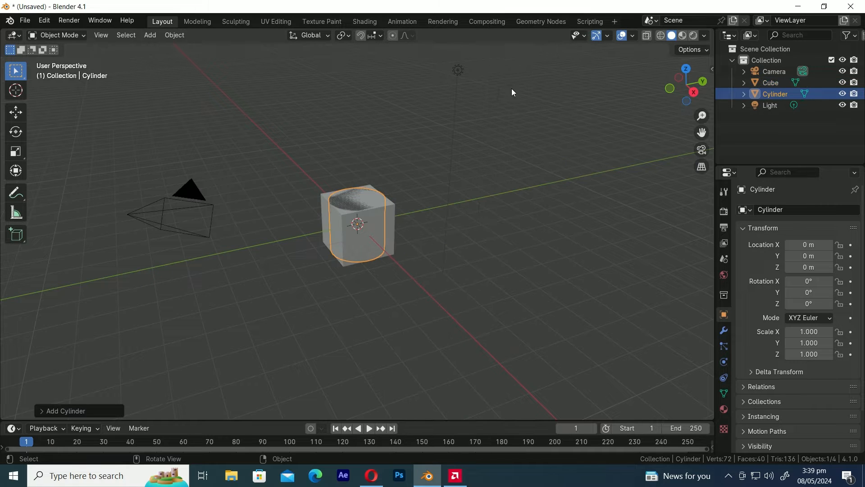
mouse_move(23, 119)
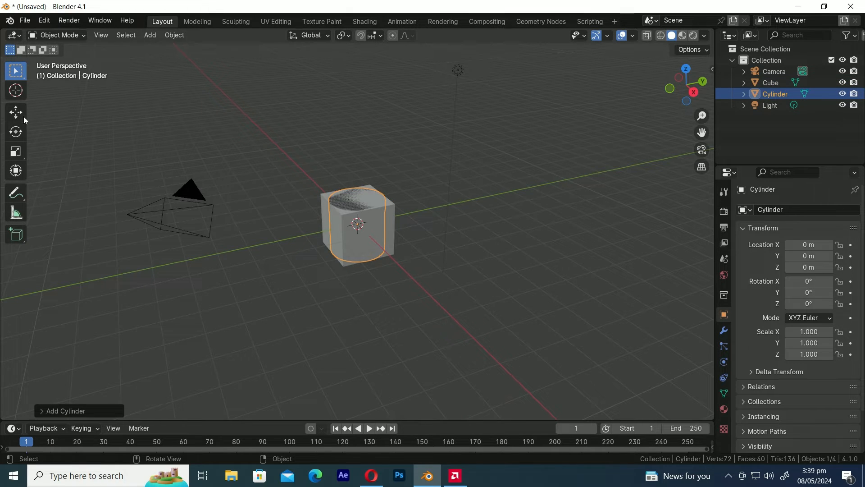
- Scale the cylinder to 0.513, move it to about 0.97 m on X and rotate it 90° on Y
left_click(16, 112)
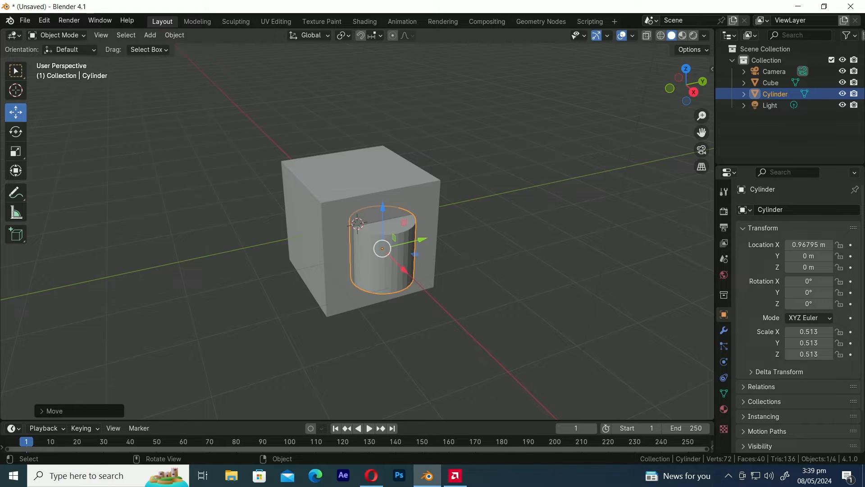
key("r")
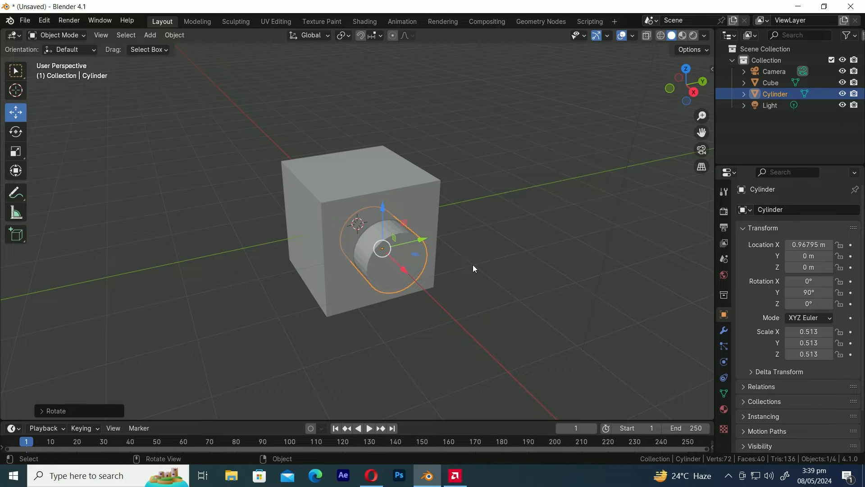
mouse_move(434, 193)
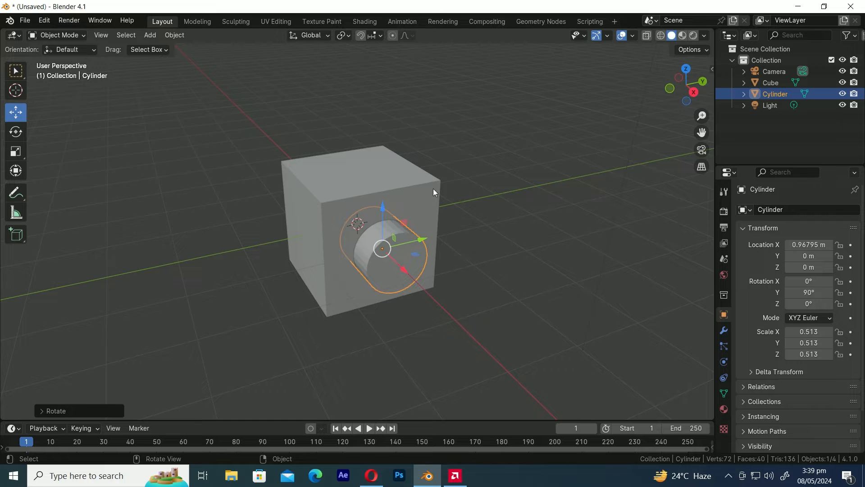
- Select the cube and add a Boolean modifier set to Difference
left_click(771, 82)
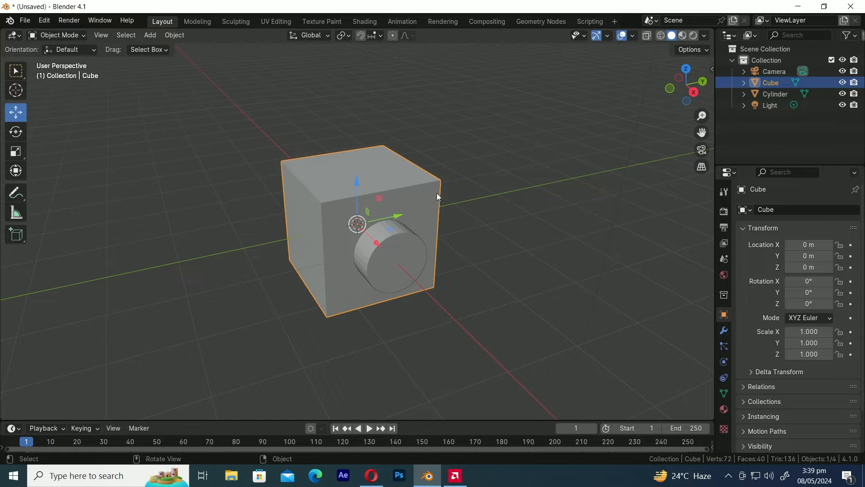
mouse_move(724, 331)
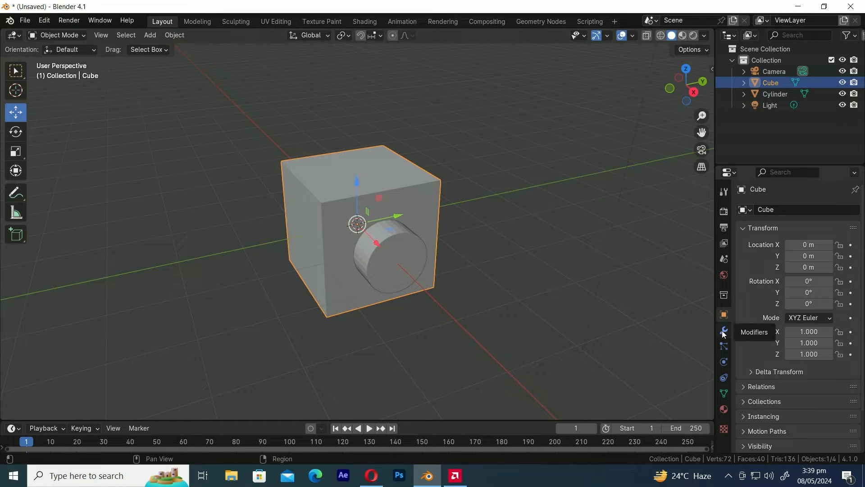
left_click(724, 330)
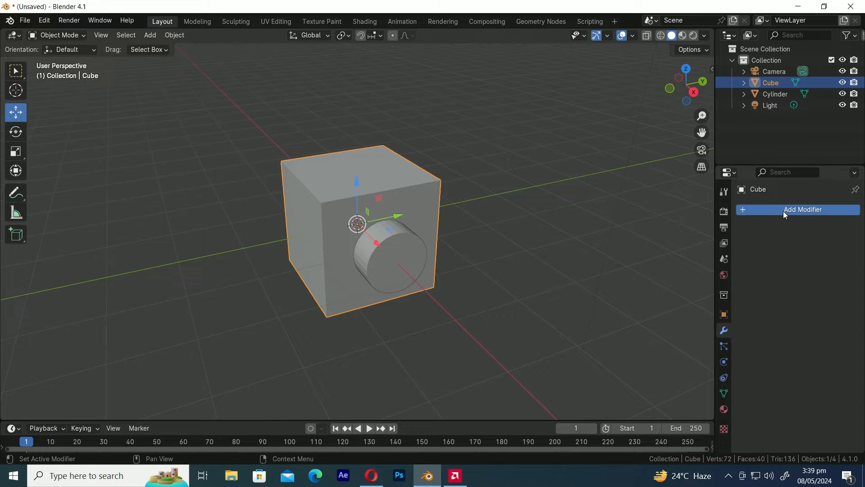
left_click(802, 209)
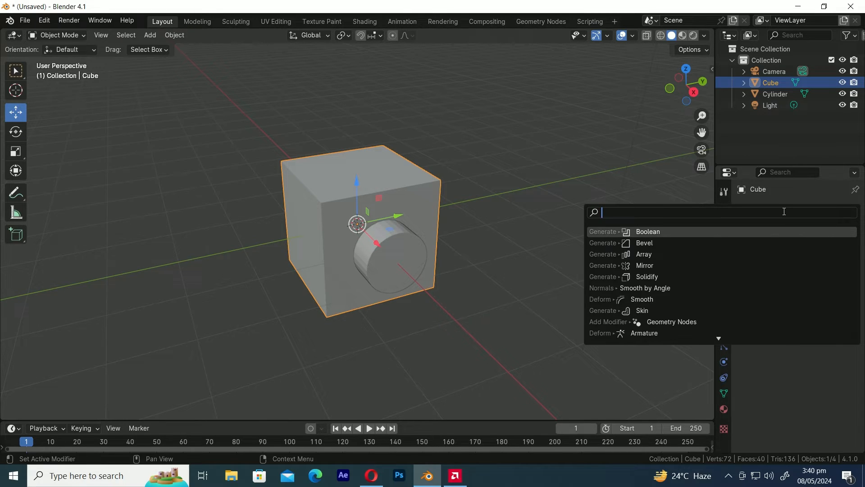
type("boo")
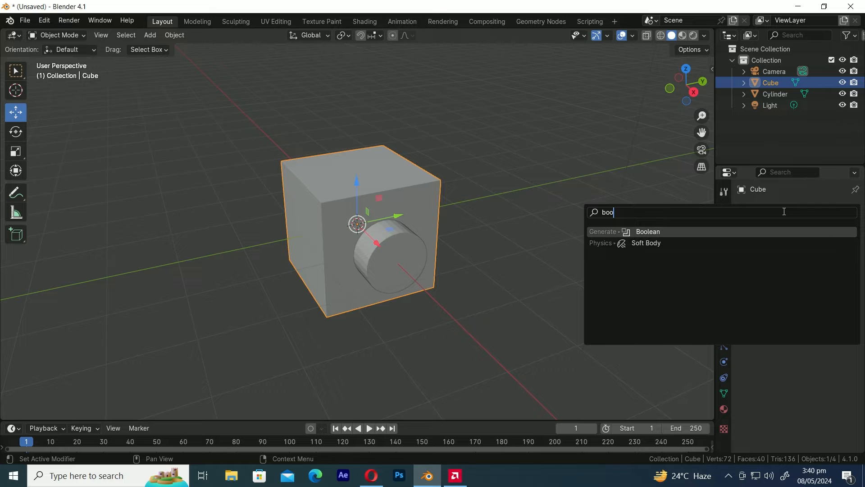
left_click(648, 232)
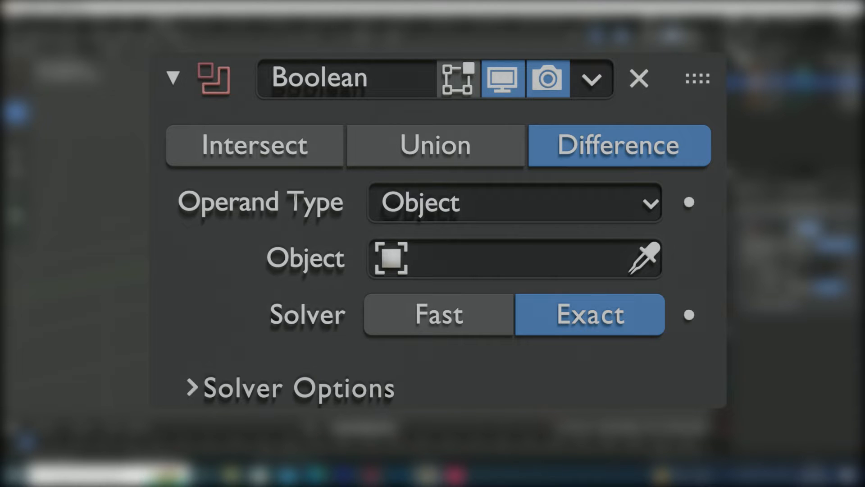
left_click(436, 146)
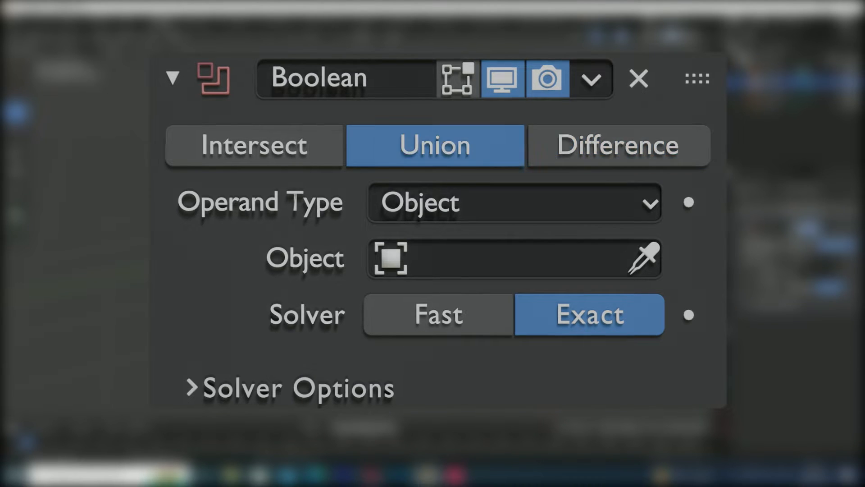
left_click(252, 146)
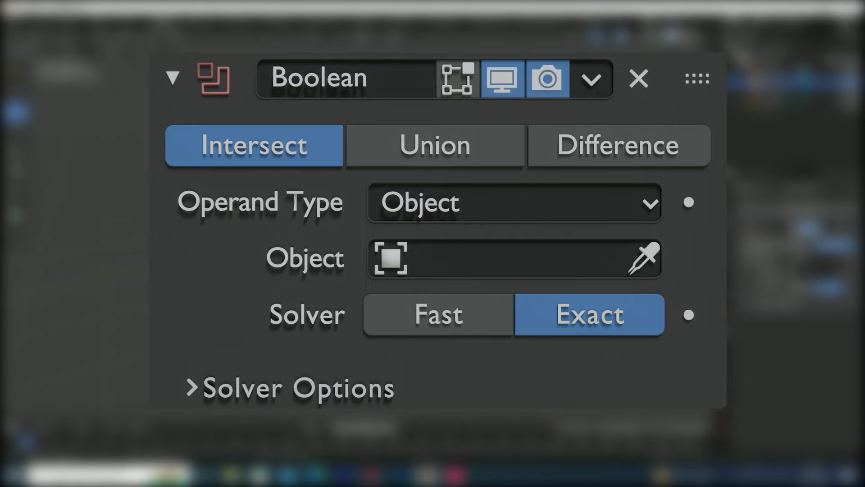
left_click(617, 145)
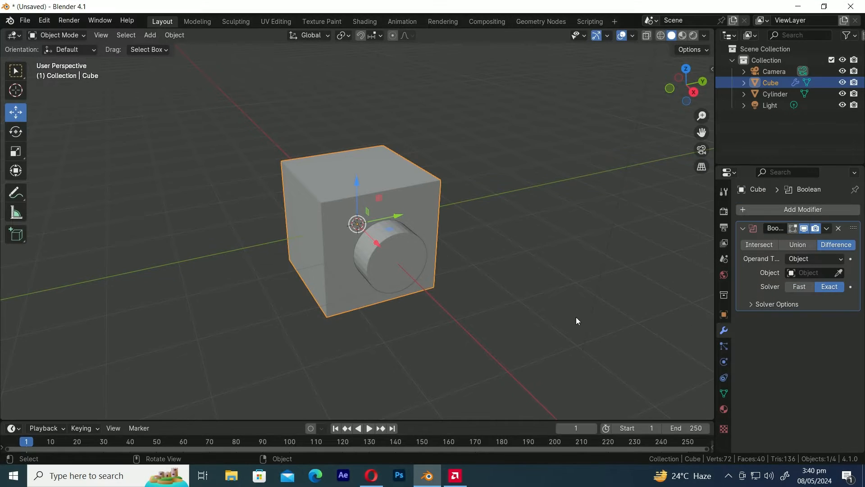
mouse_move(697, 311)
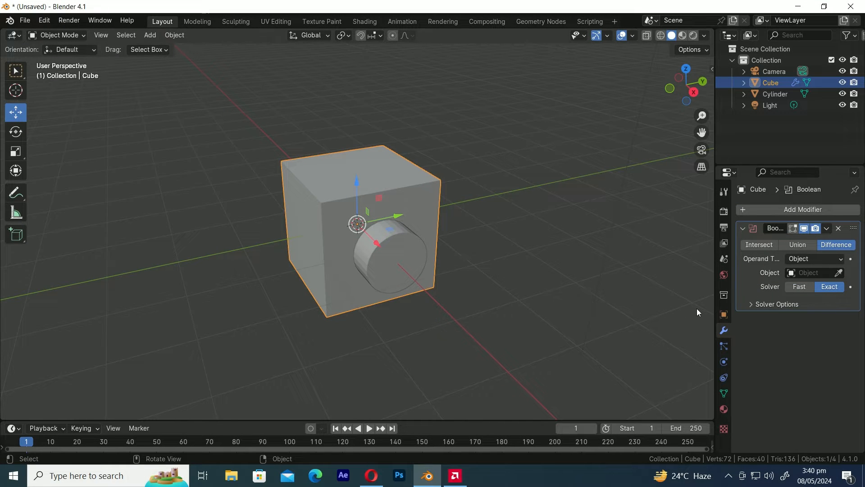
mouse_move(712, 278)
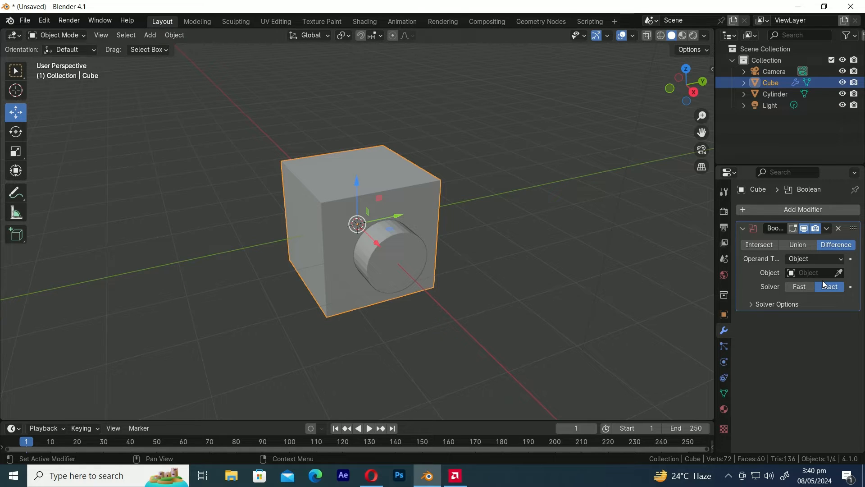
mouse_move(839, 272)
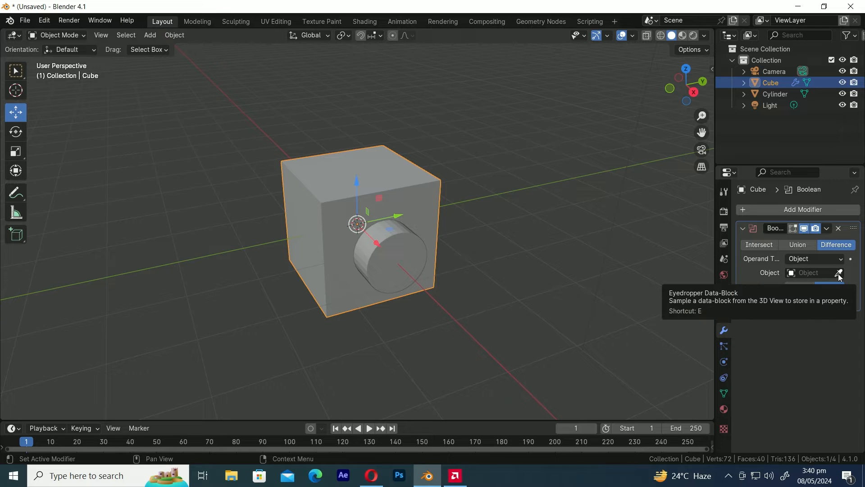
- Pick the cylinder as the Boolean cutting object with the eyedropper, then deselect everything
left_click(839, 272)
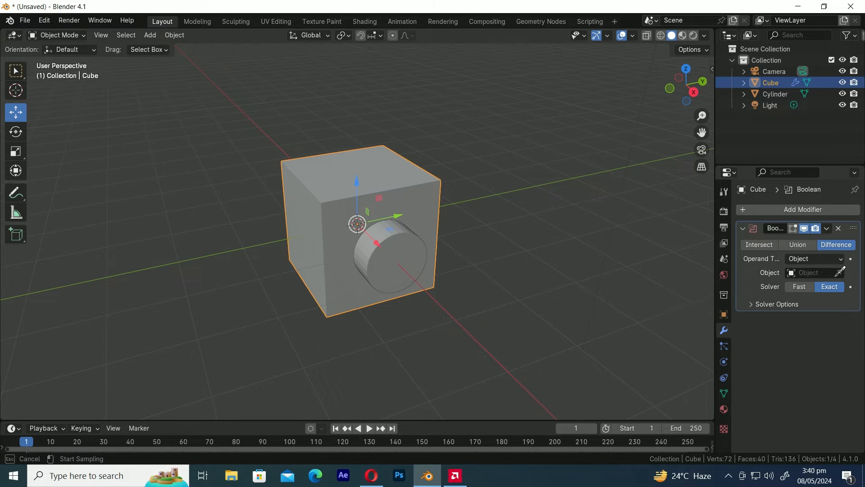
mouse_move(417, 241)
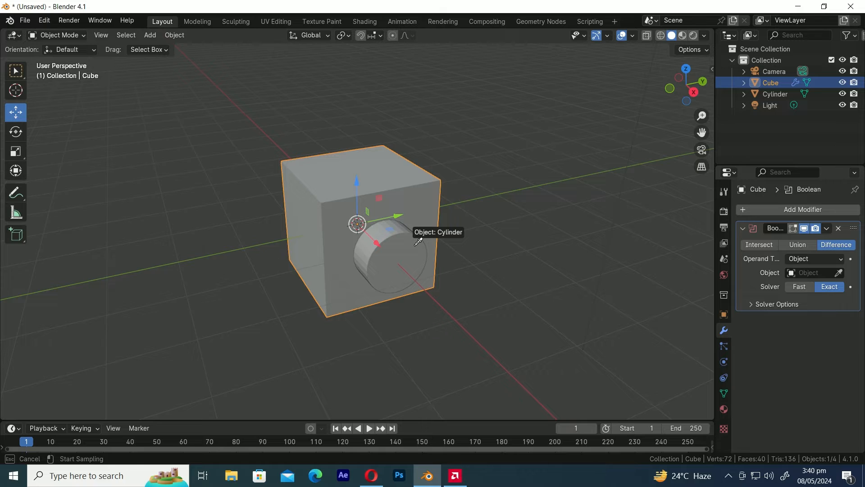
left_click(413, 242)
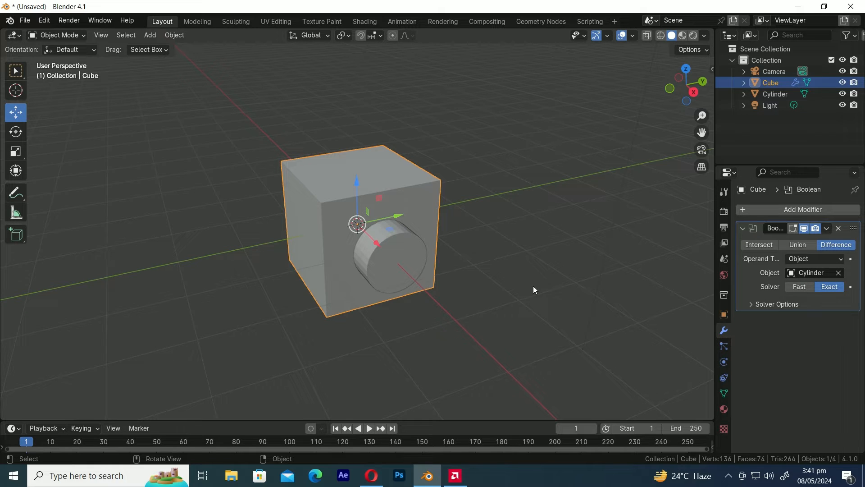
left_click(532, 289)
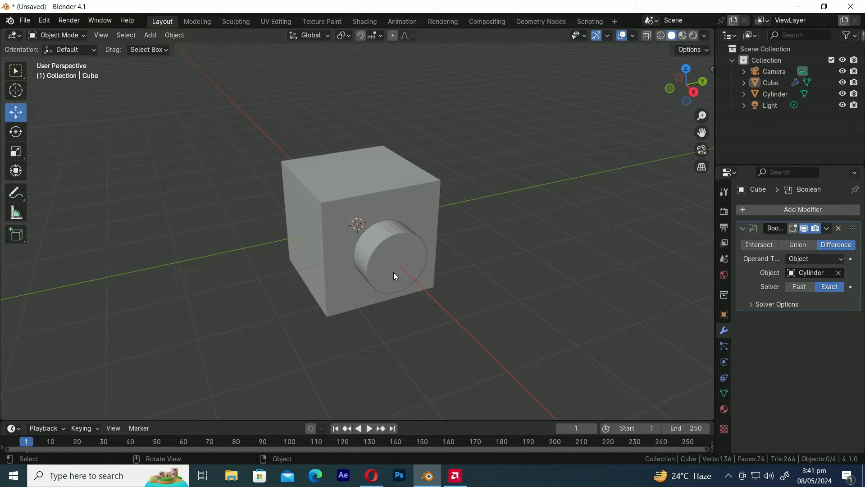
- Set the cylinder's Display As to Wire, then back to Textured
left_click(775, 94)
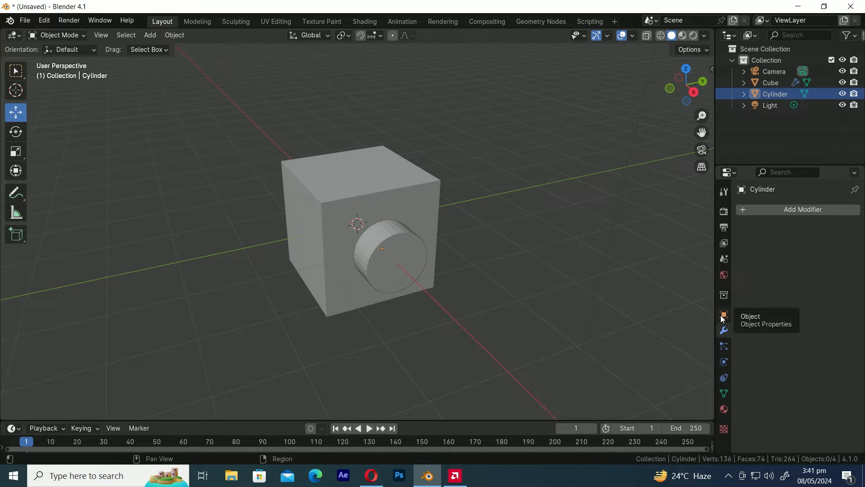
left_click(724, 314)
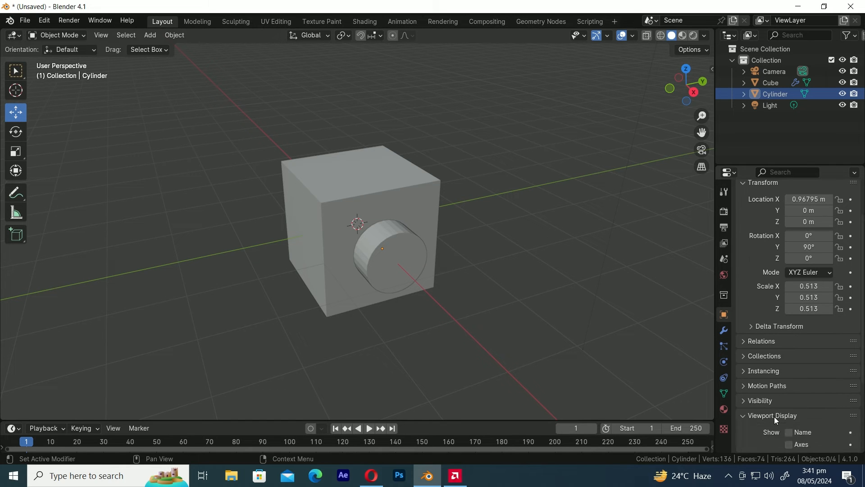
left_click(814, 418)
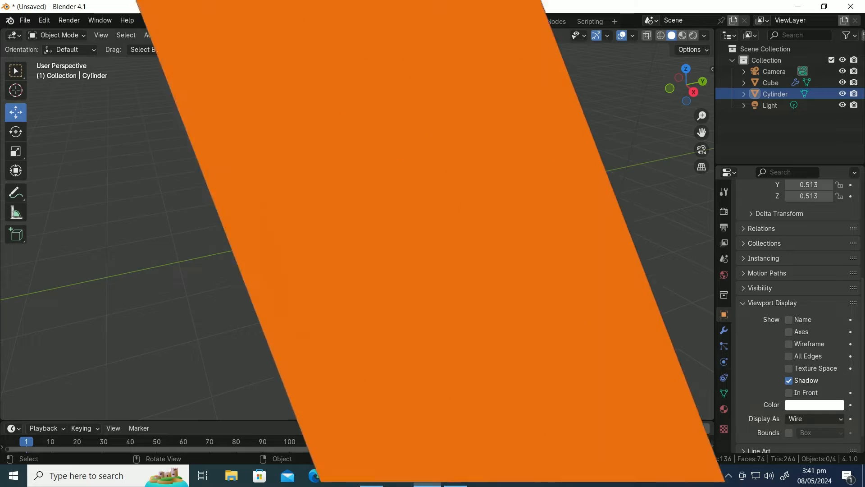
left_click(724, 330)
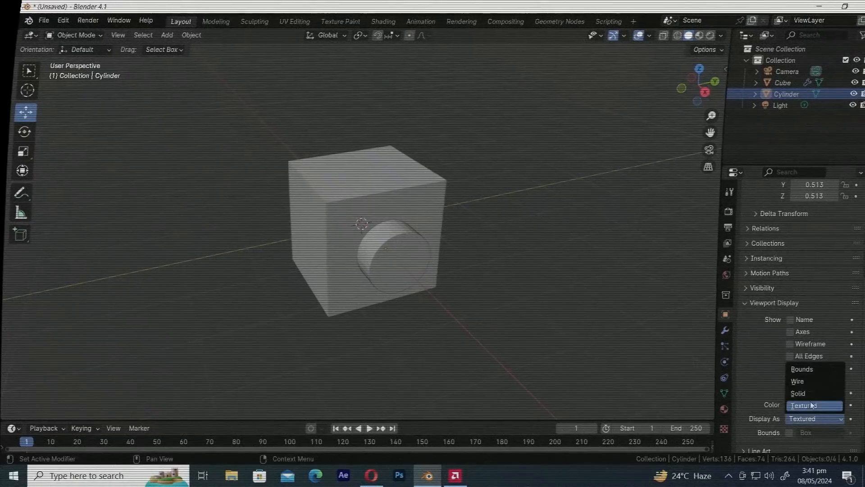
left_click(797, 380)
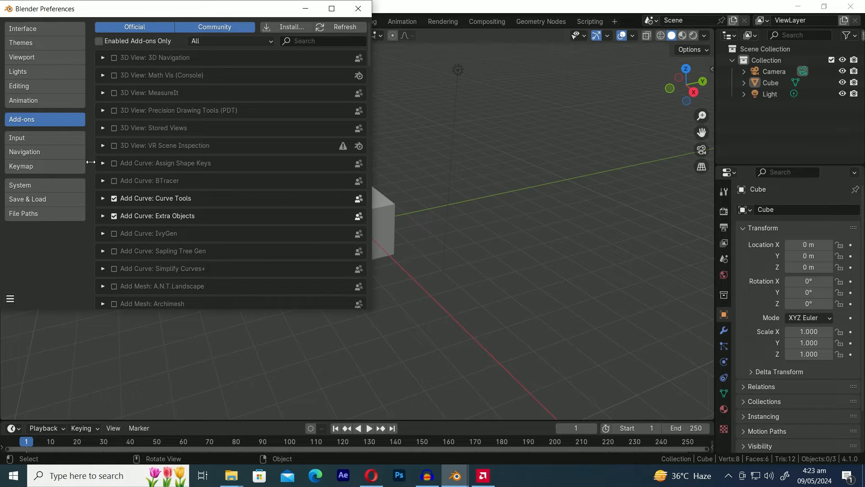
mouse_move(332, 82)
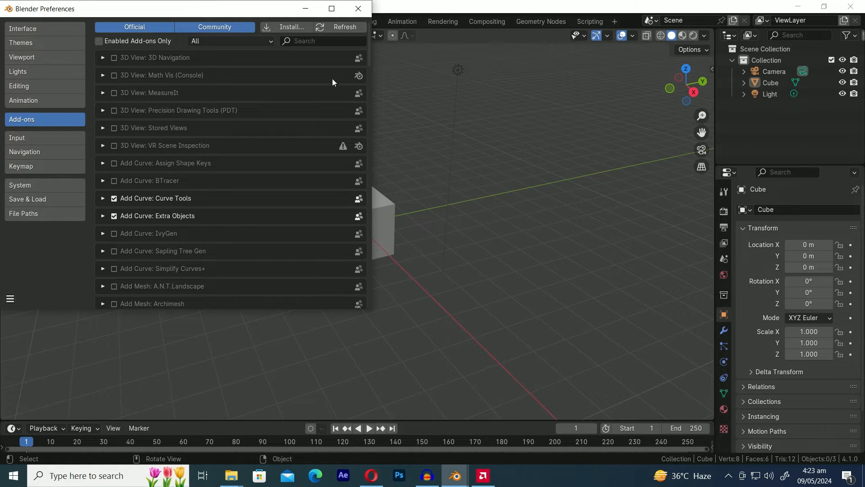
- Search 'boo' in the add-ons preferences to locate Bool Tool
type("boo")
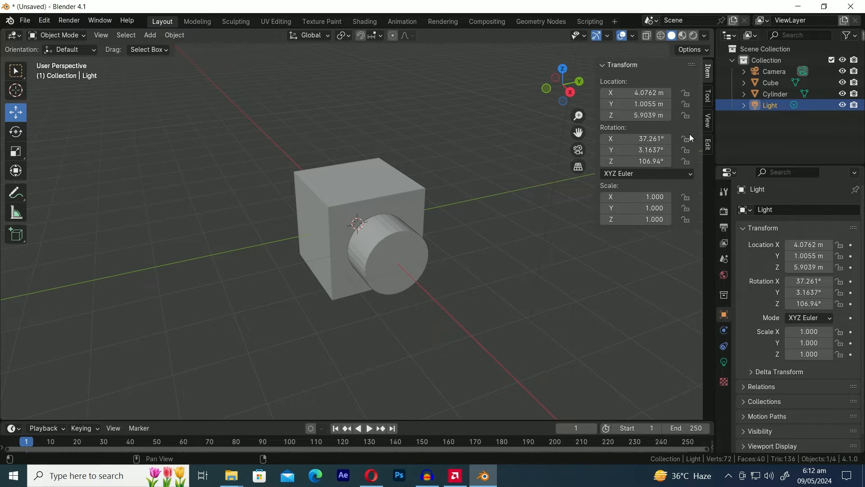
- Expand the Bool Tool panel in the sidebar's Edit tab
left_click(709, 146)
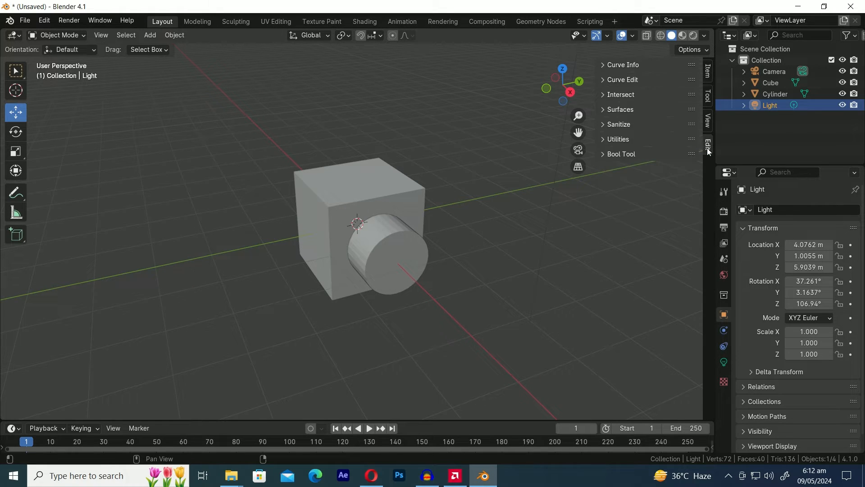
left_click(621, 154)
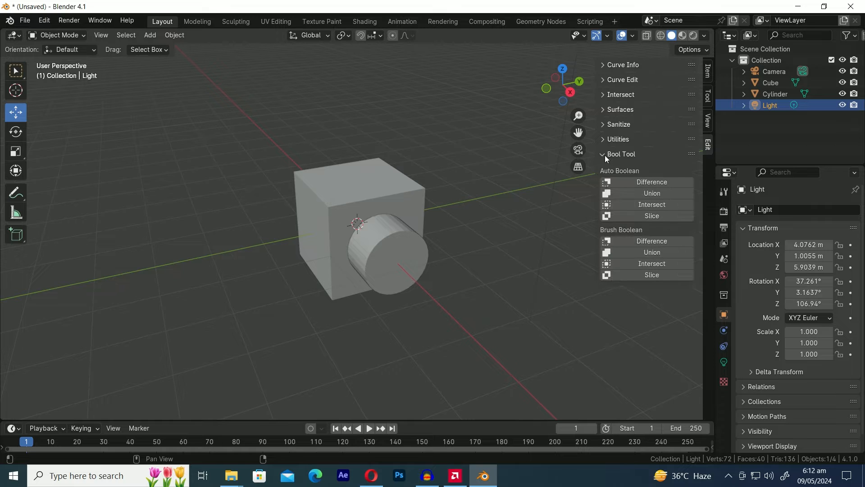
mouse_move(652, 215)
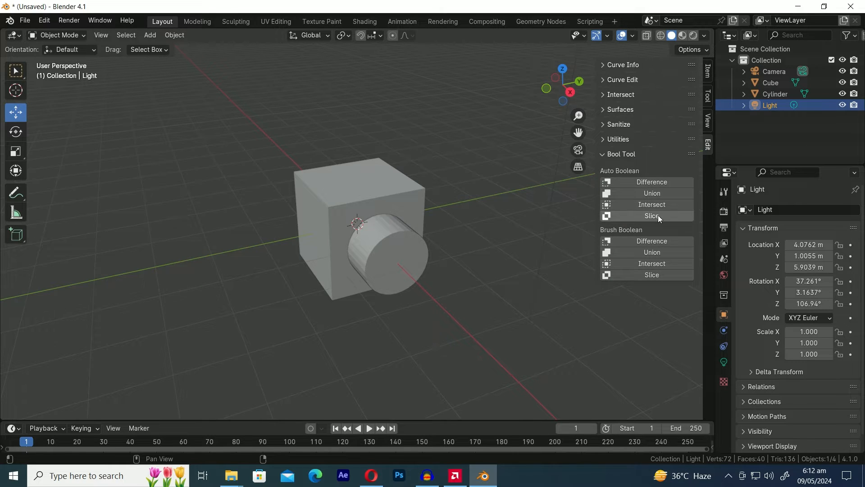
mouse_move(636, 287)
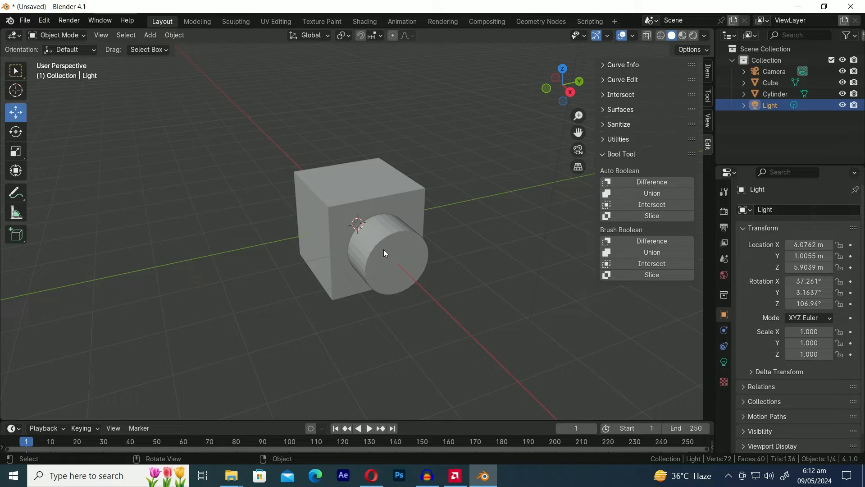
mouse_move(399, 262)
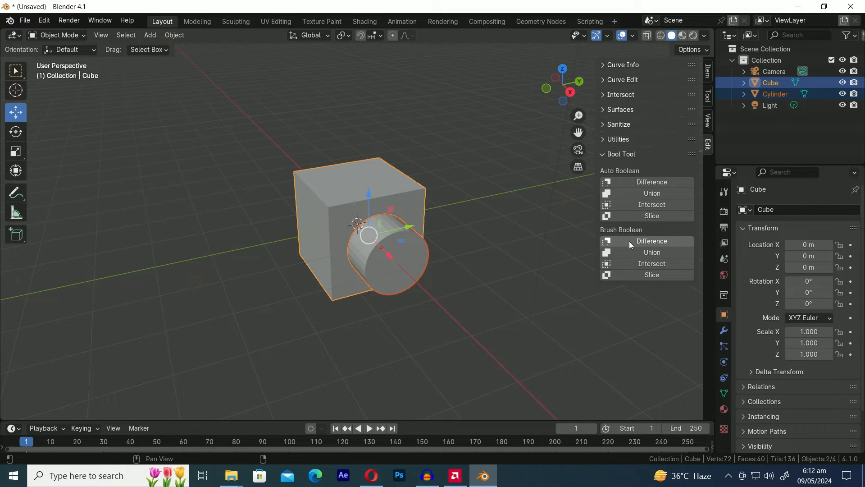
mouse_move(651, 241)
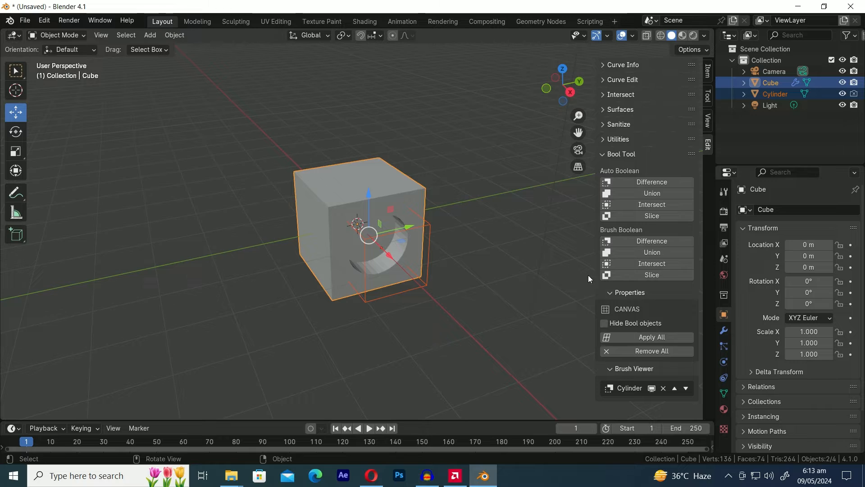
- Show the cube's Boolean modifier created by the brush Difference
left_click(723, 330)
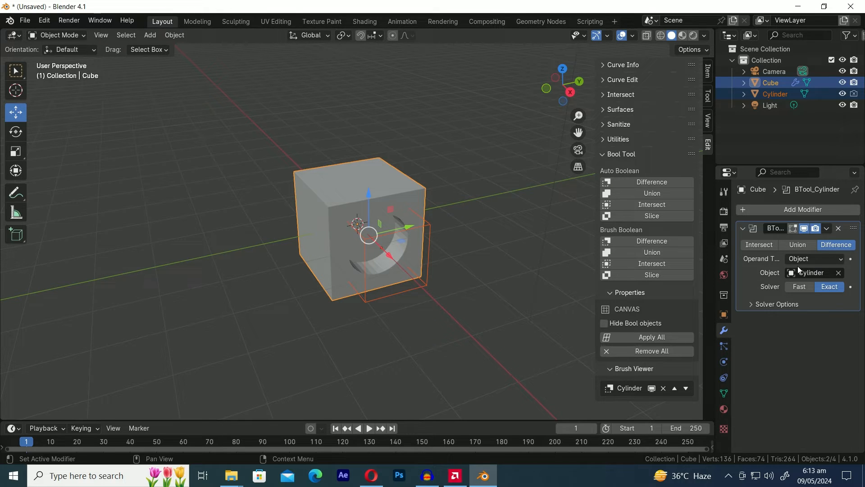
mouse_move(517, 268)
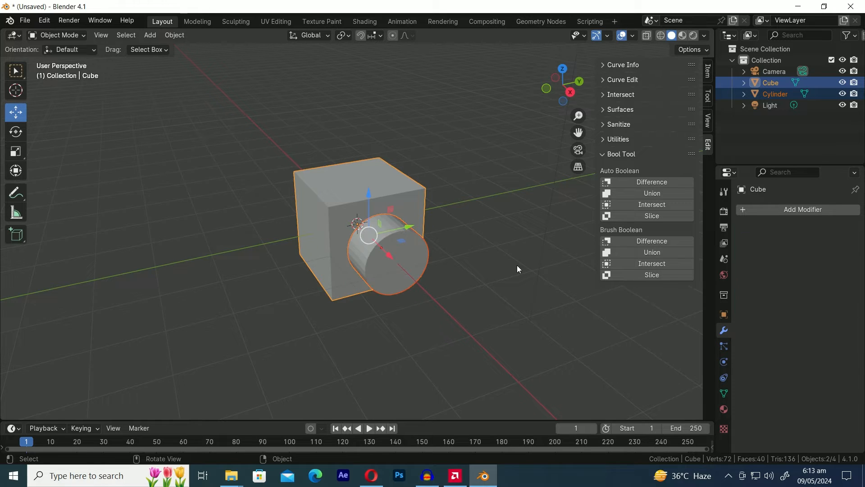
mouse_move(651, 181)
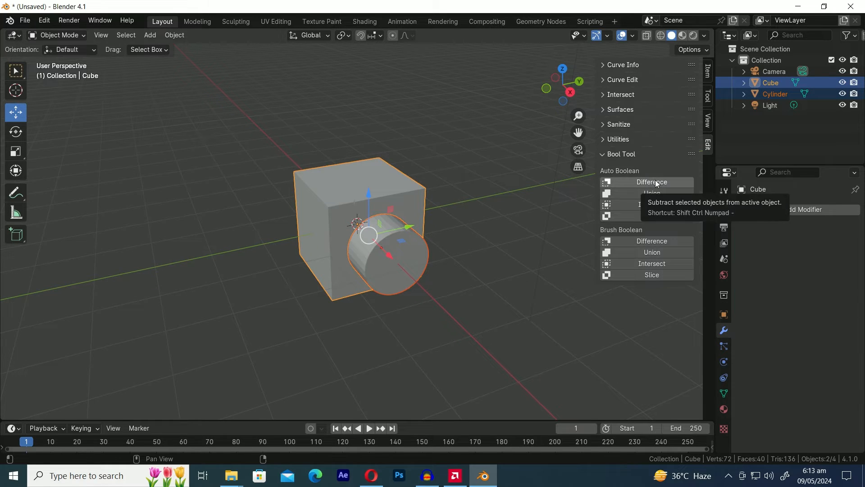
- Apply Auto Boolean Difference, then restore the live brush Difference on the cube
left_click(651, 181)
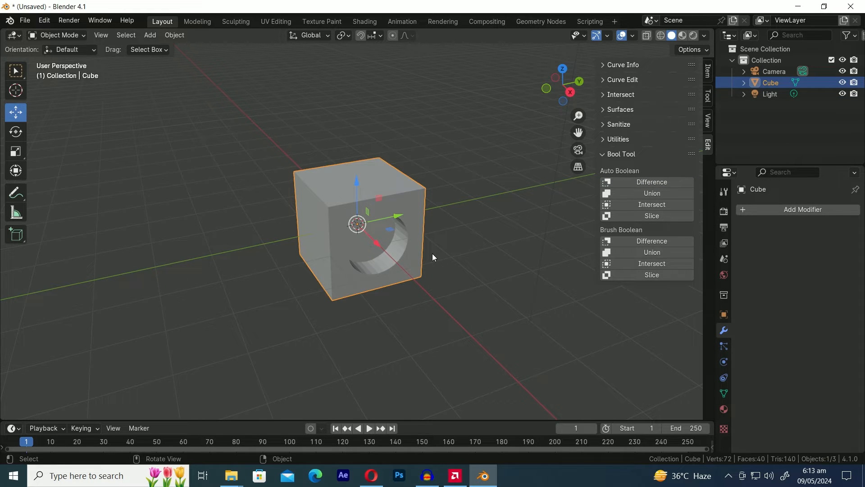
mouse_move(495, 280)
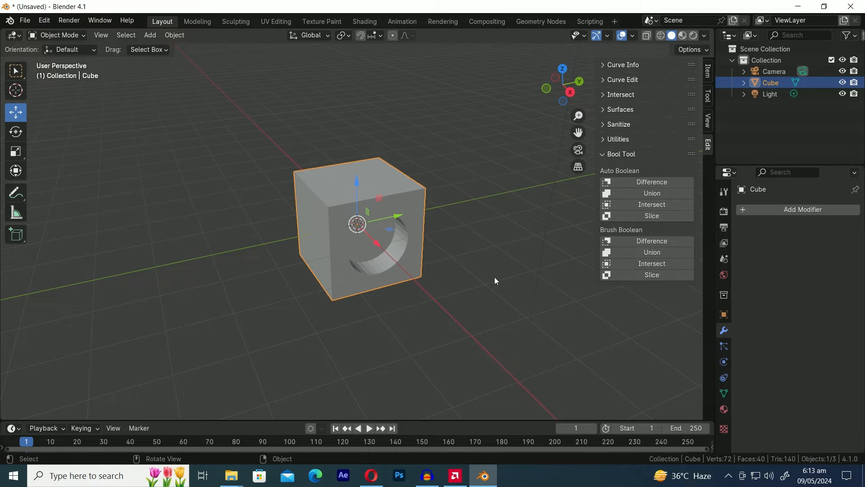
left_click(651, 241)
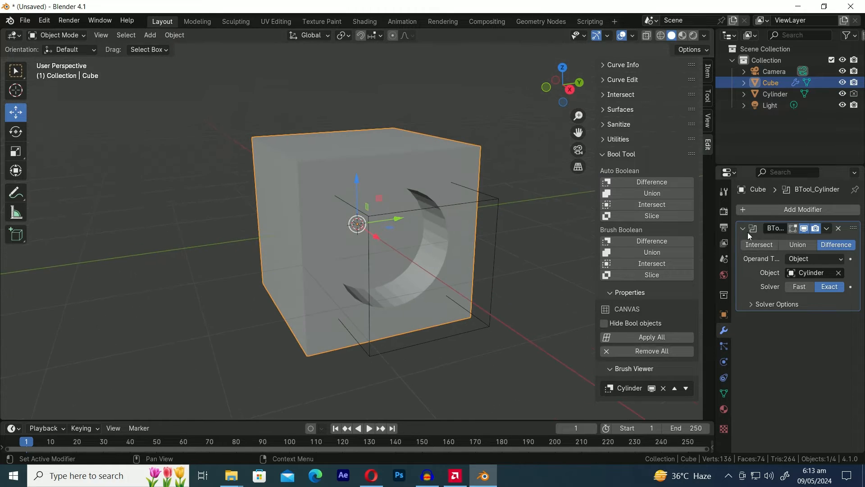
- Add a 3-segment Bevel to the holed cube, then smooth-shade the cylinder brush
left_click(802, 210)
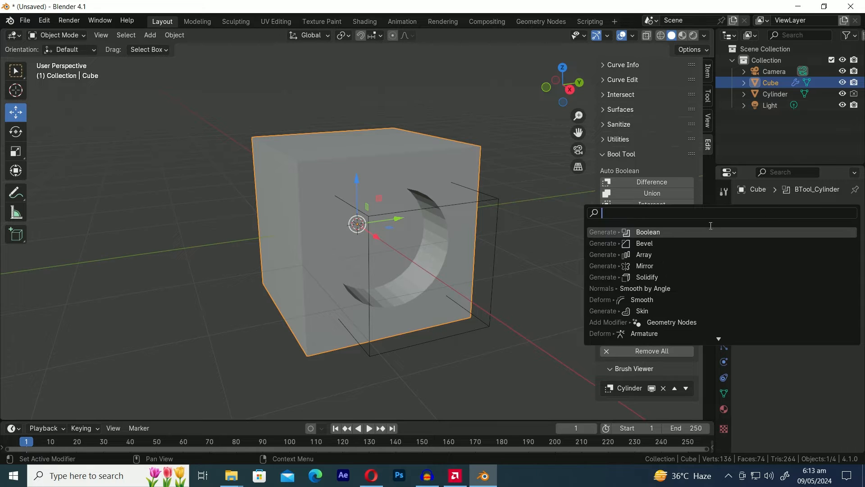
left_click(644, 243)
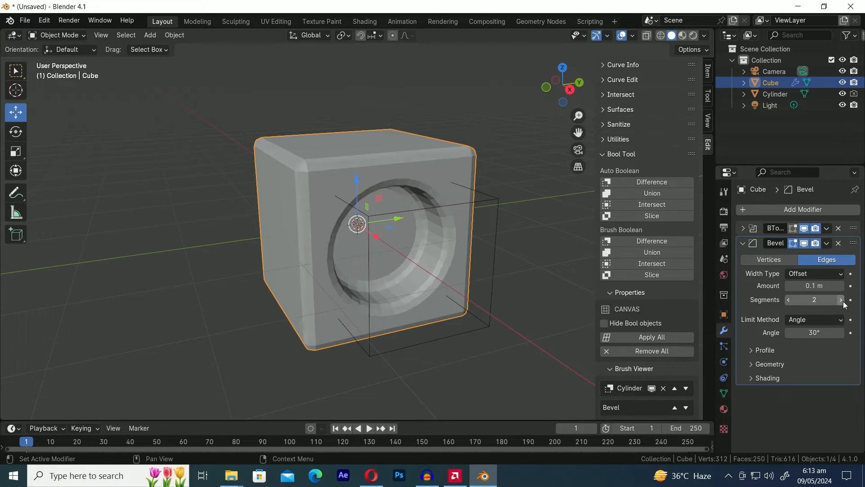
left_click(840, 299)
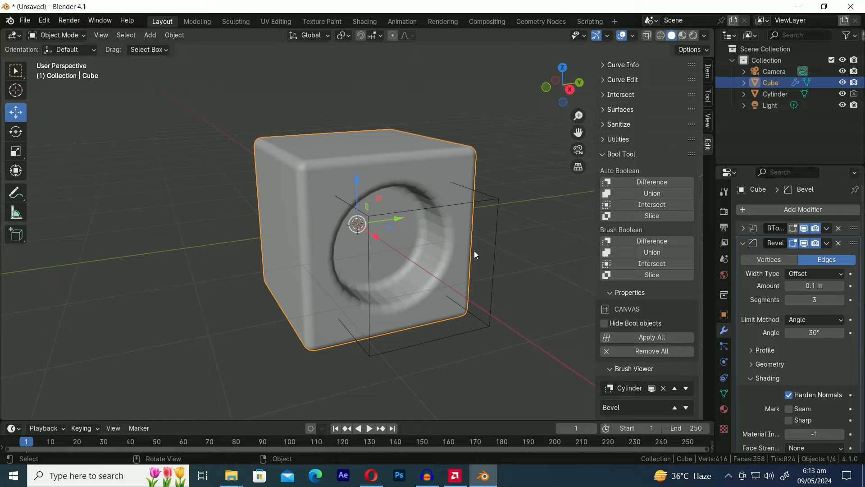
left_click(775, 93)
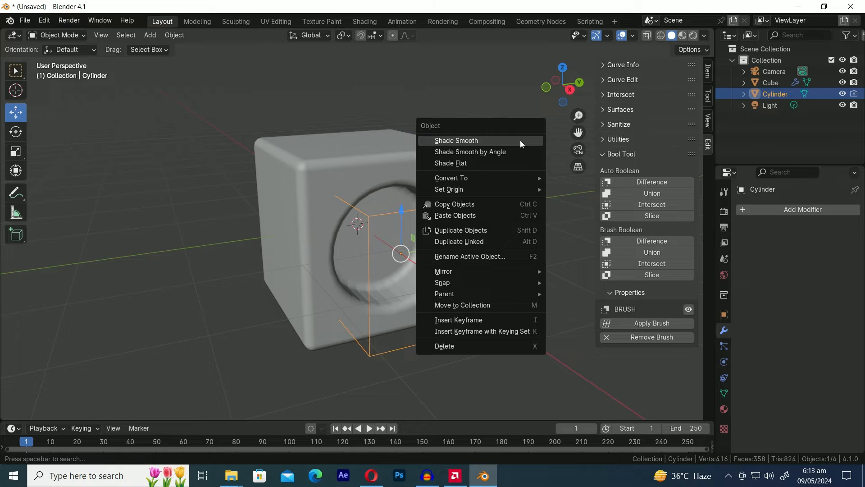
left_click(456, 141)
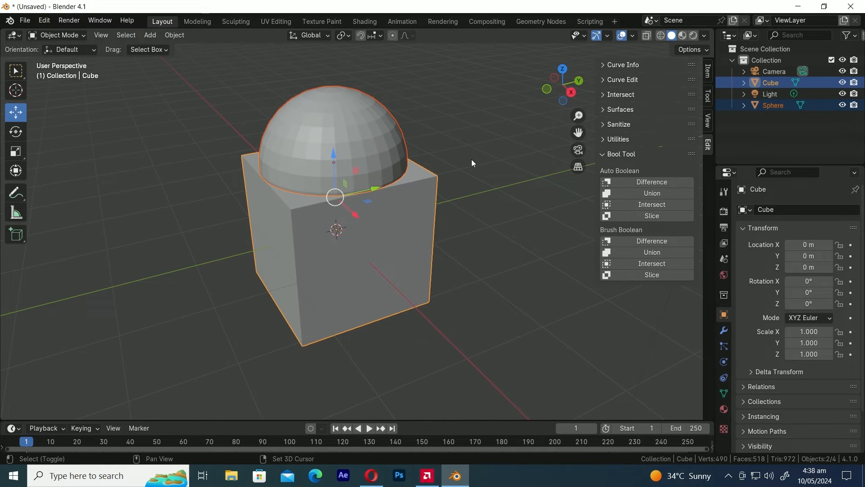
mouse_move(667, 251)
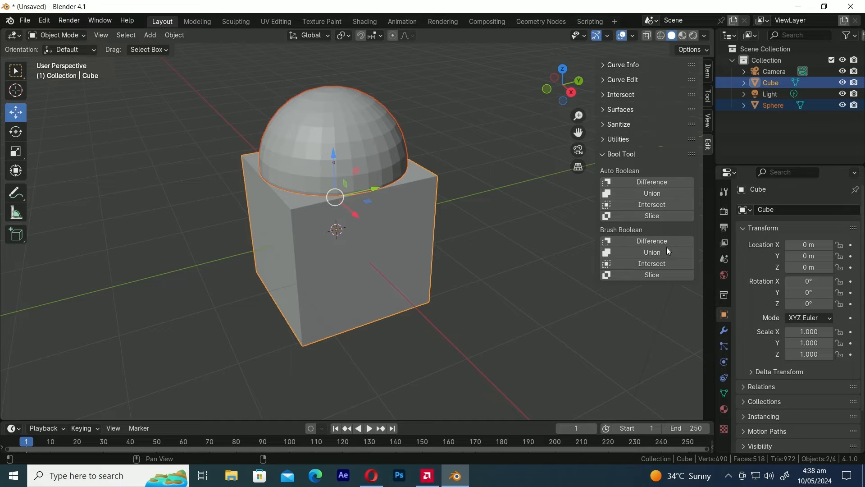
- Join the sphere to the cube as a Bool Tool Union brush with the Exact solver
left_click(652, 253)
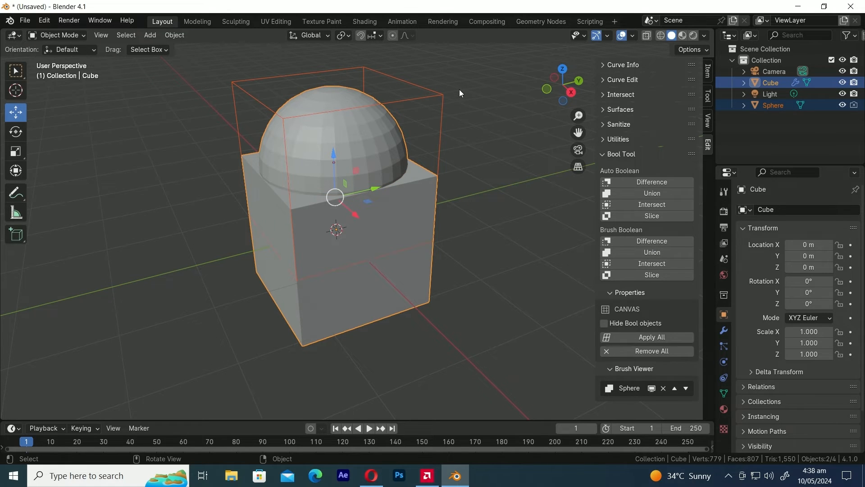
mouse_move(466, 115)
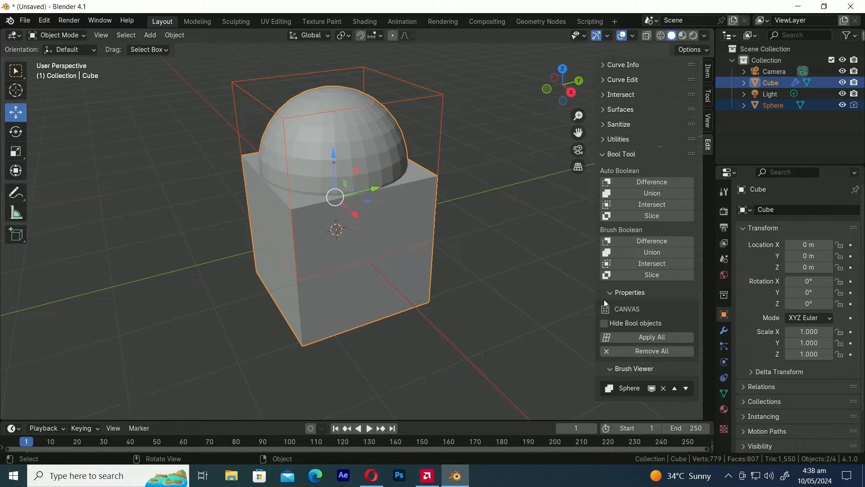
left_click(723, 330)
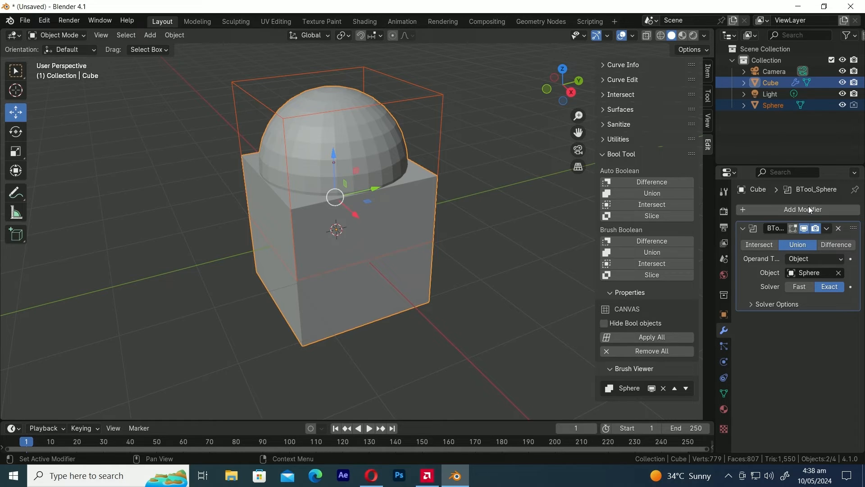
- Add a Bevel modifier to the union shape and widen its Amount to about 1.98 m
left_click(802, 209)
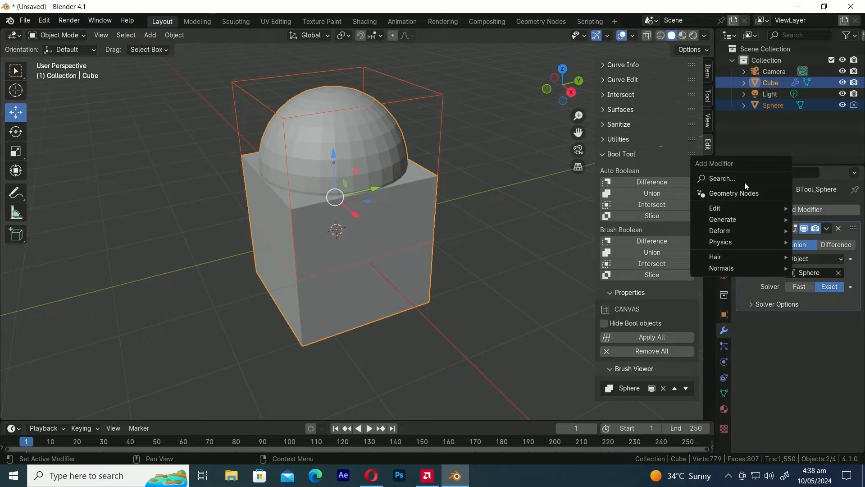
type("bevel")
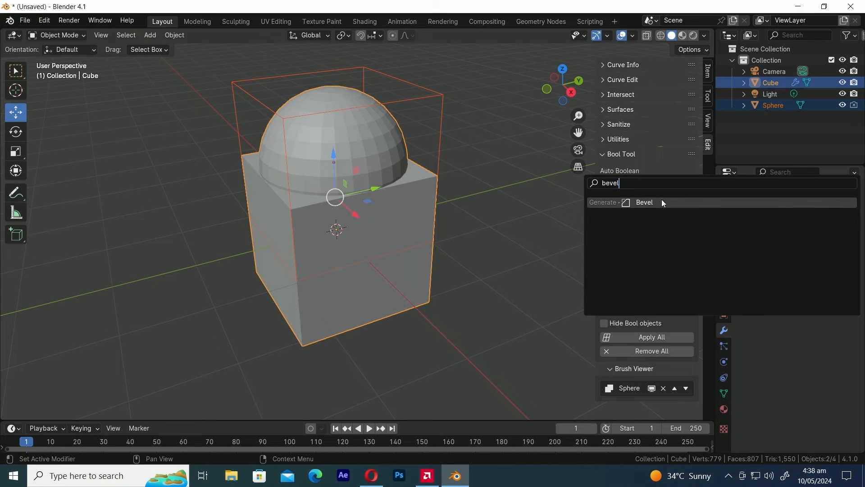
left_click(644, 203)
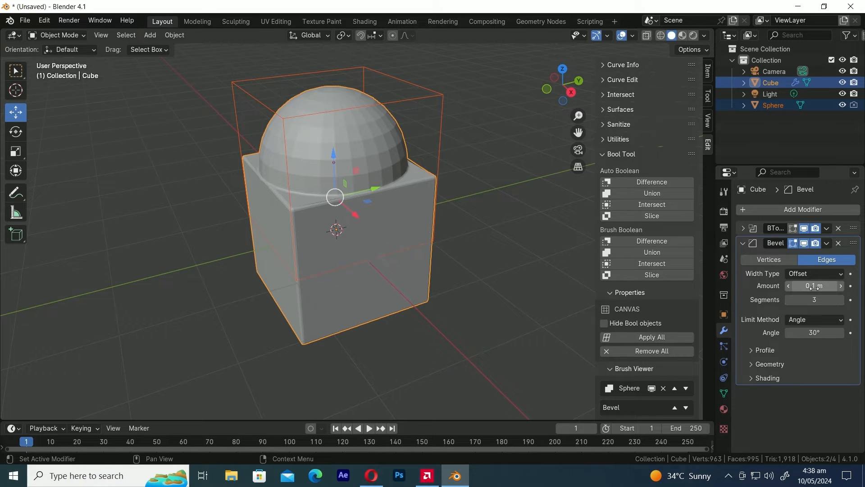
left_click_drag(814, 286, 822, 286)
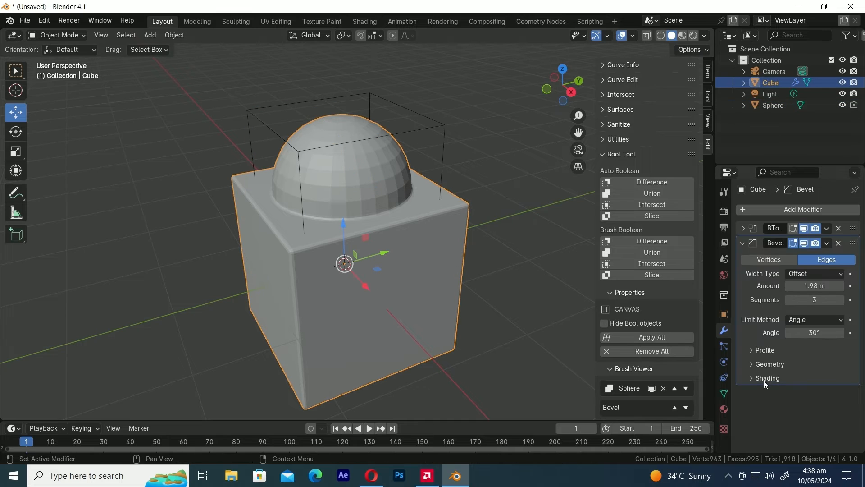
left_click(766, 378)
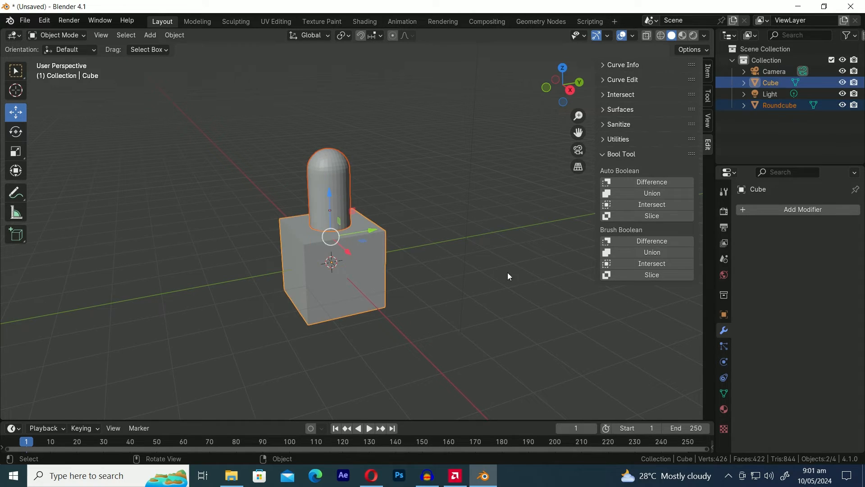
- Intersect the cube with the capsule, then bevel the rounded cylinder with Harden Normals and a narrower width
left_click(651, 263)
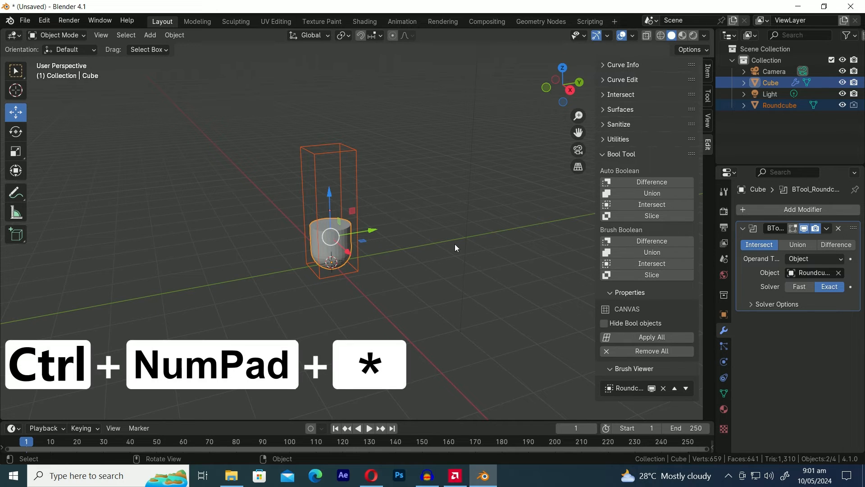
left_click(779, 105)
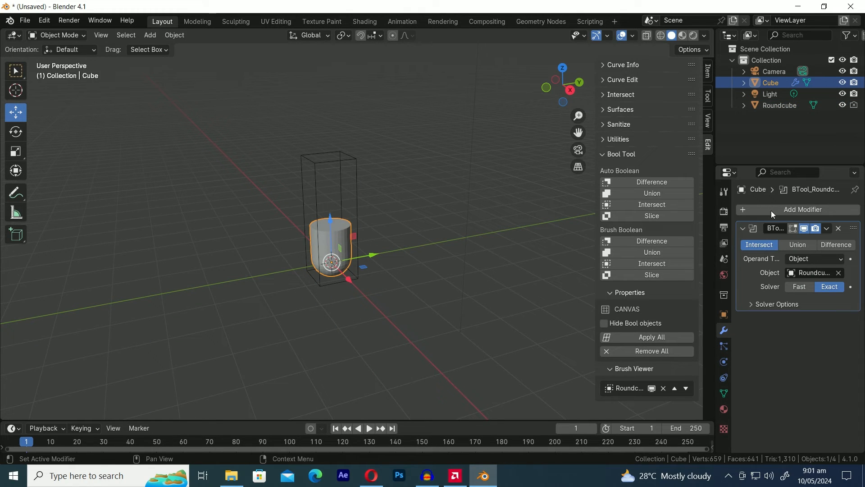
left_click(802, 210)
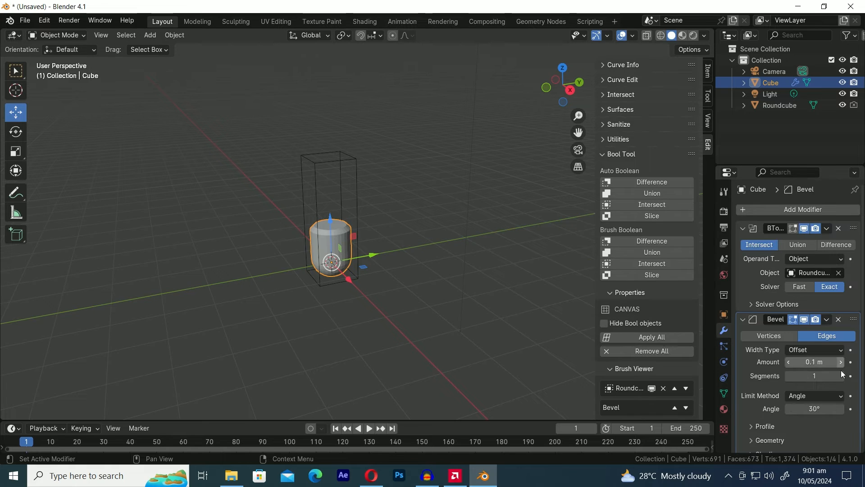
scroll("down", 3)
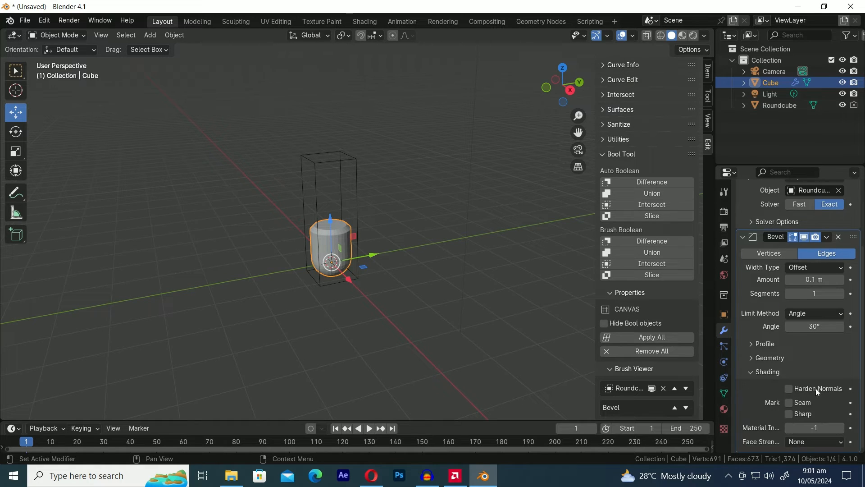
left_click(789, 389)
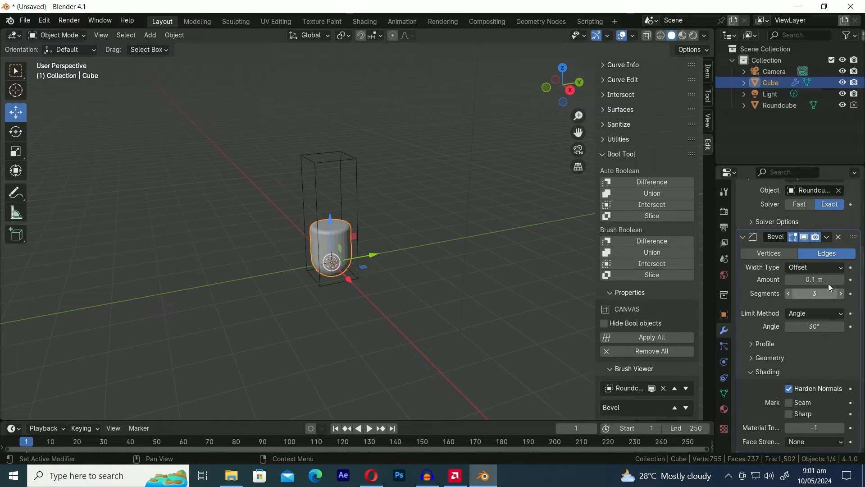
left_click_drag(816, 279, 806, 280)
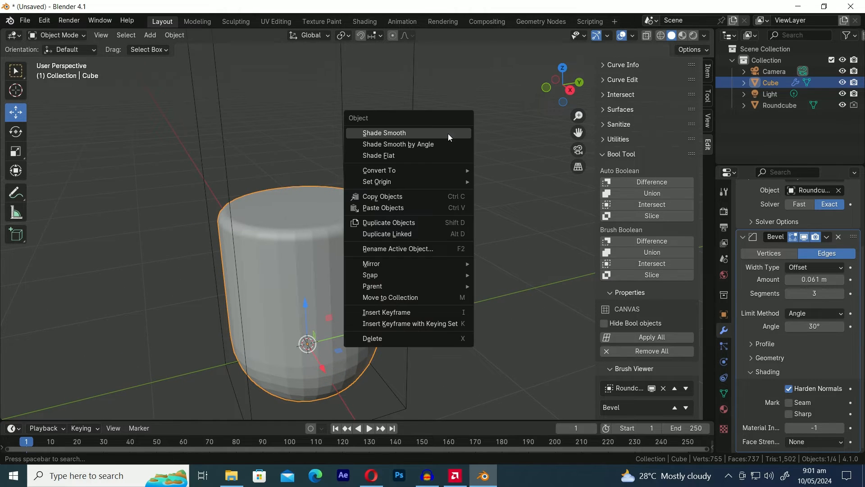
- Smooth-shade the rounded cylinder and collapse its modifier settings
left_click(384, 133)
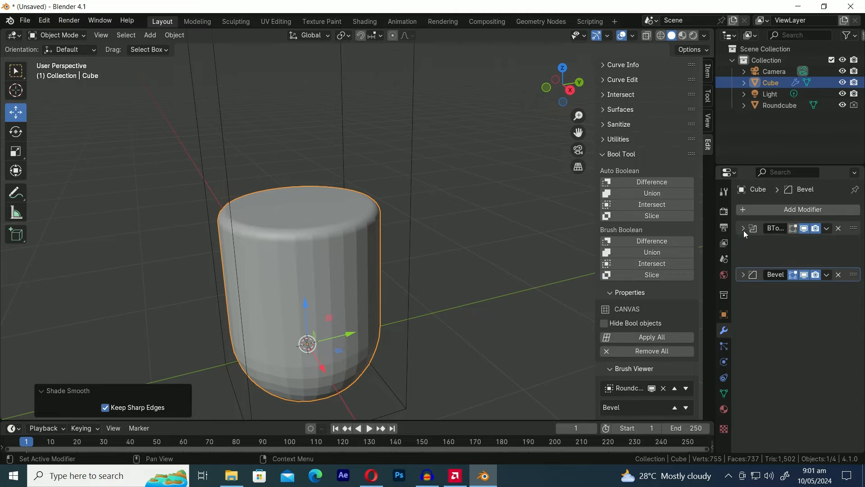
left_click(803, 209)
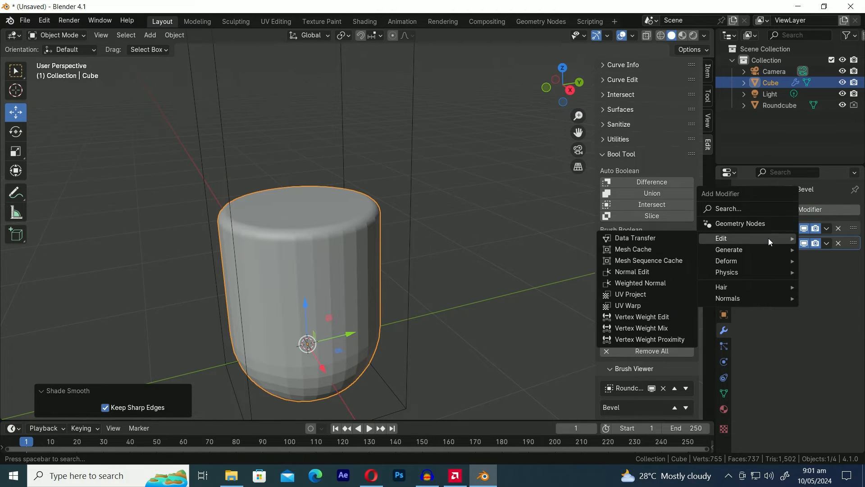
left_click(641, 282)
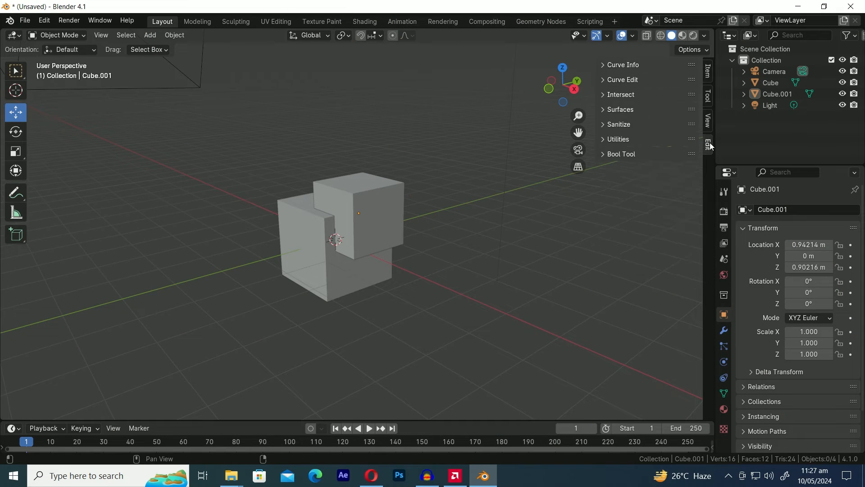
- Slice the cube with the overlapping Cube.001 and select the sliced piece to show its modifiers
left_click(621, 155)
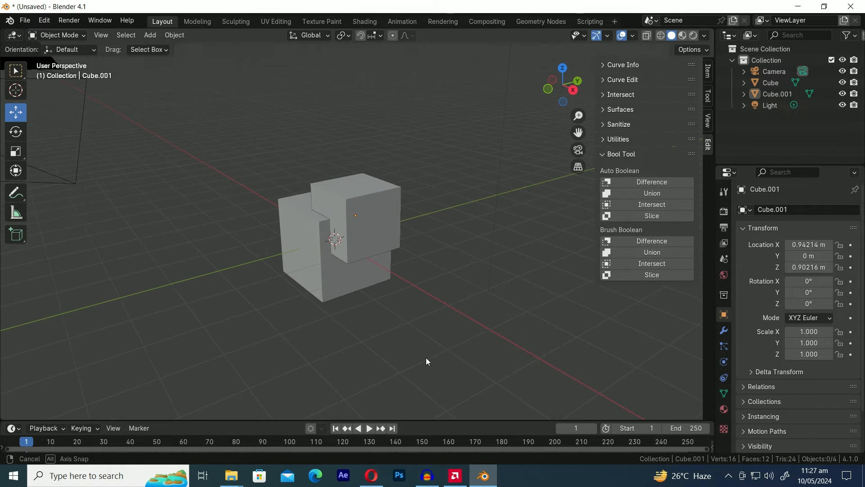
left_click(356, 214)
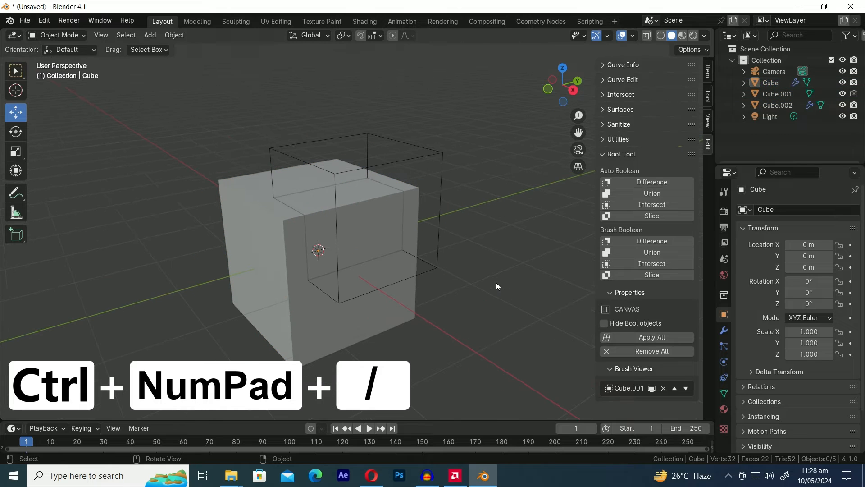
left_click(724, 330)
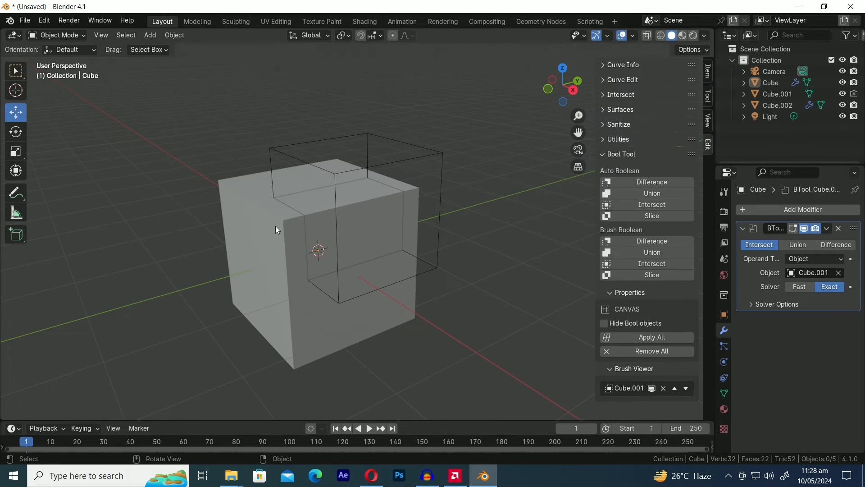
left_click(779, 105)
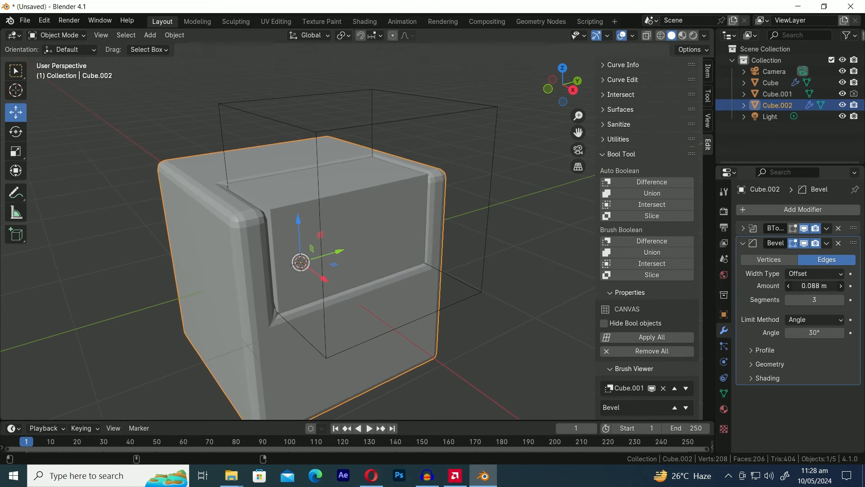
- Set the bevel's Miter Outer to Arc, select both sliced pieces and adjust the bevel width
left_click(751, 350)
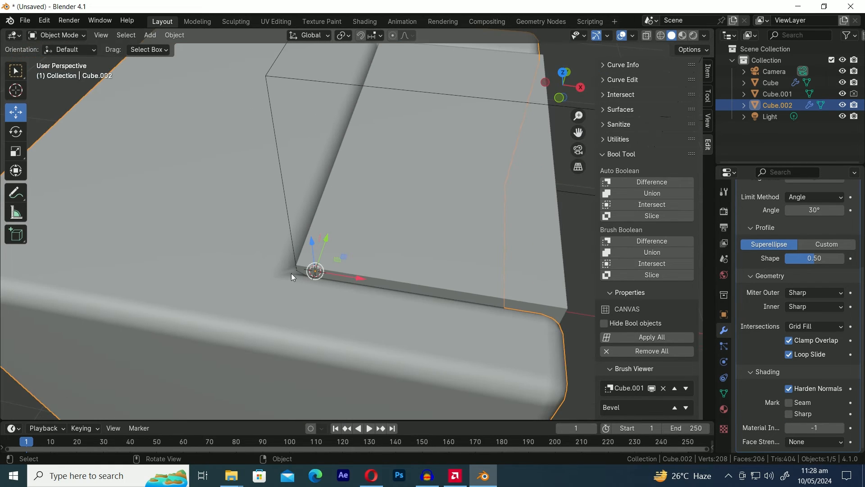
left_click(814, 292)
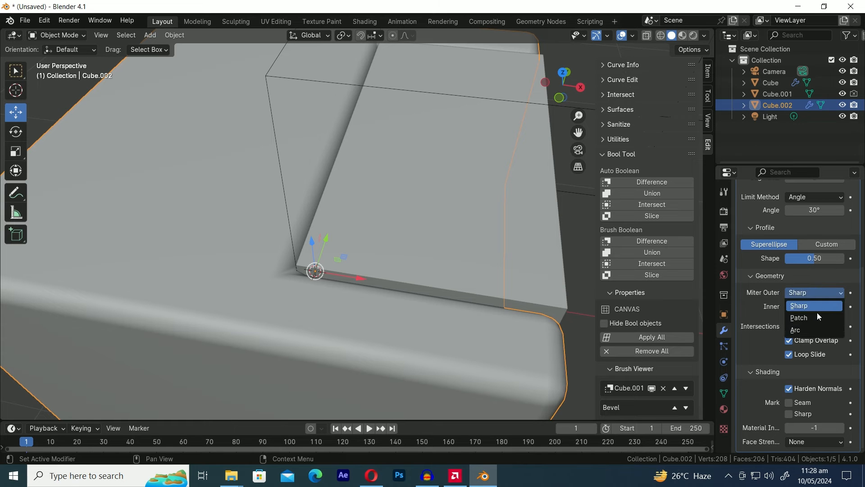
left_click(798, 318)
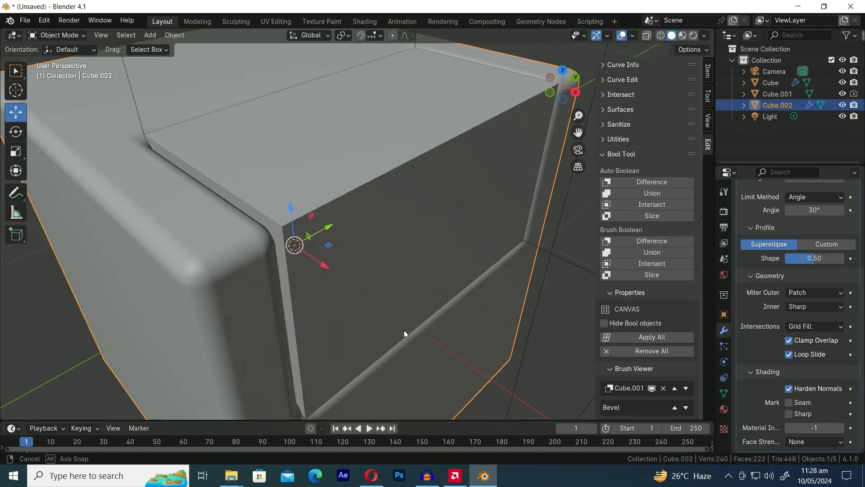
left_click(813, 292)
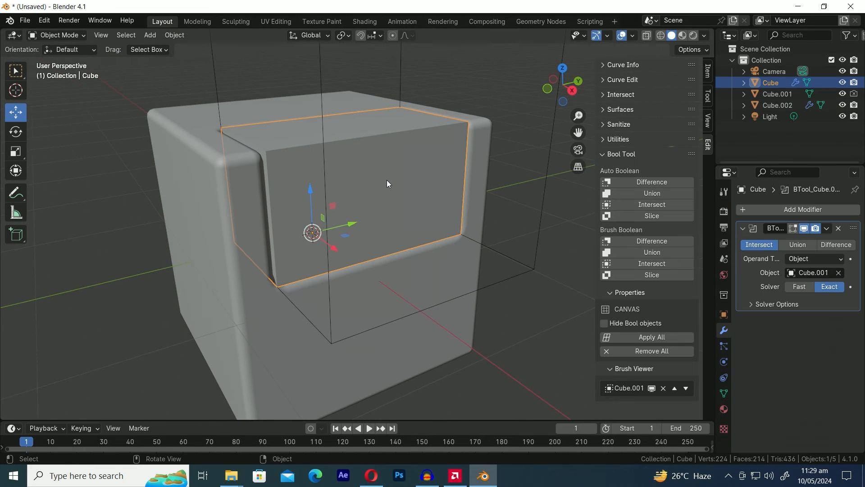
left_click(826, 243)
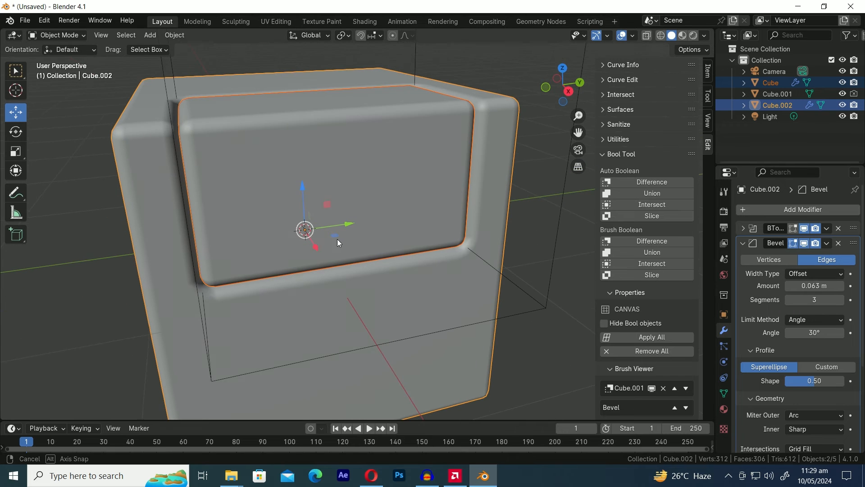
left_click_drag(822, 285, 794, 286)
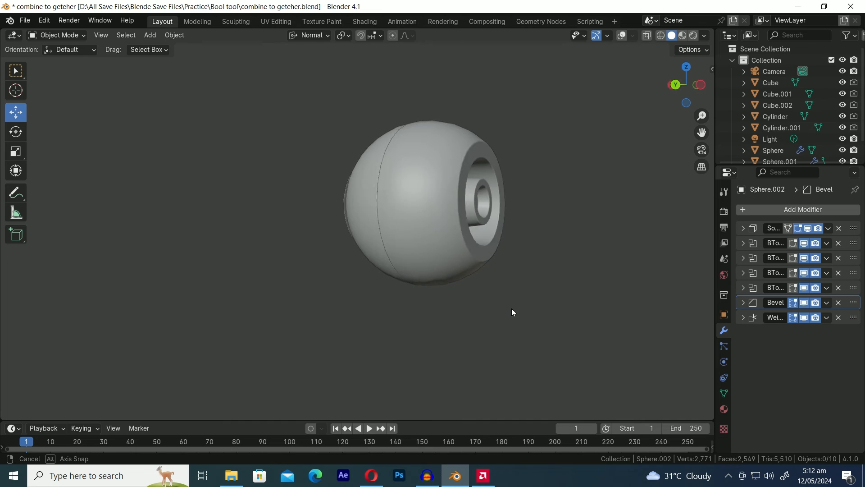
- Orbit the combined Sphere.002 model to inspect its hollowed, stepped recess
left_click_drag(512, 313, 356, 346)
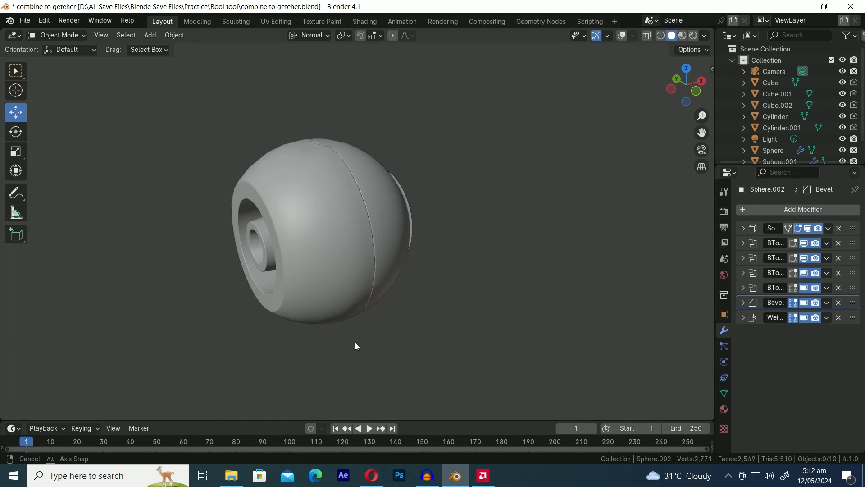